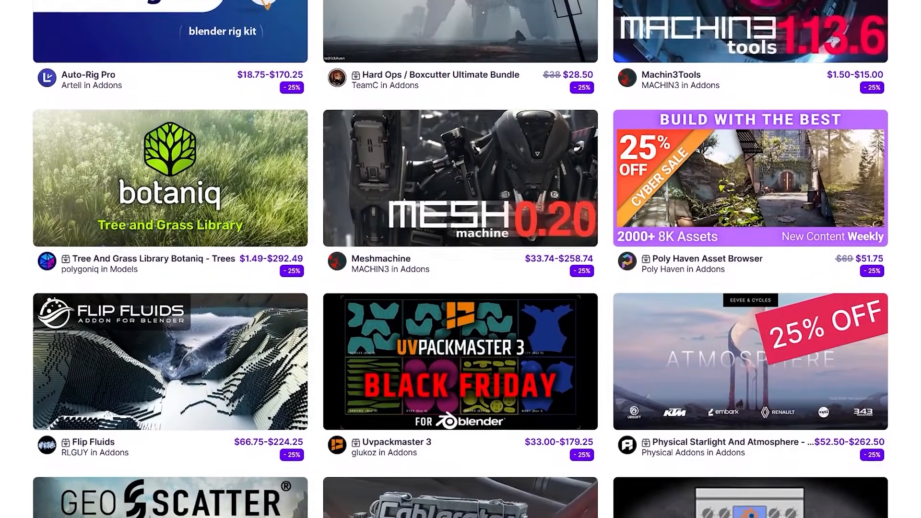
# - Scroll down the add-ons listing past Decalmachine, Human Generator Ultimate and Conform Object
pyautogui.scroll(-3)
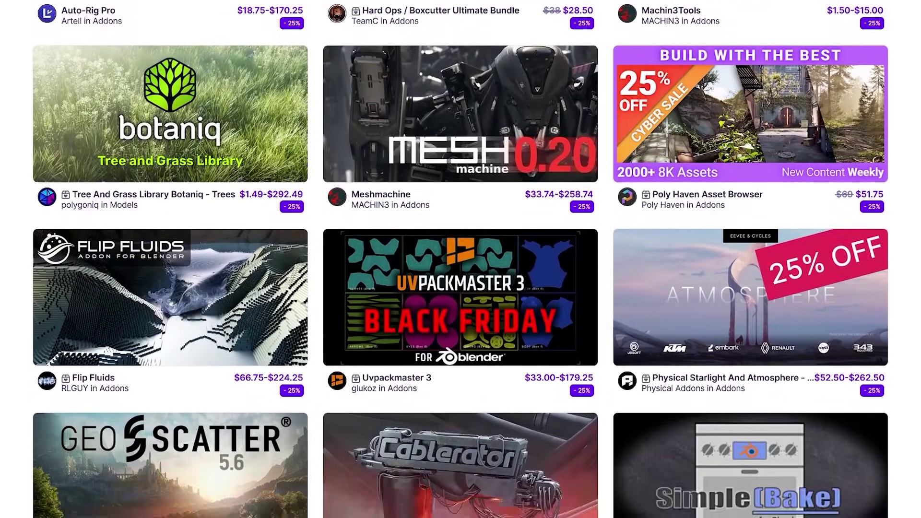
pyautogui.scroll(-3)
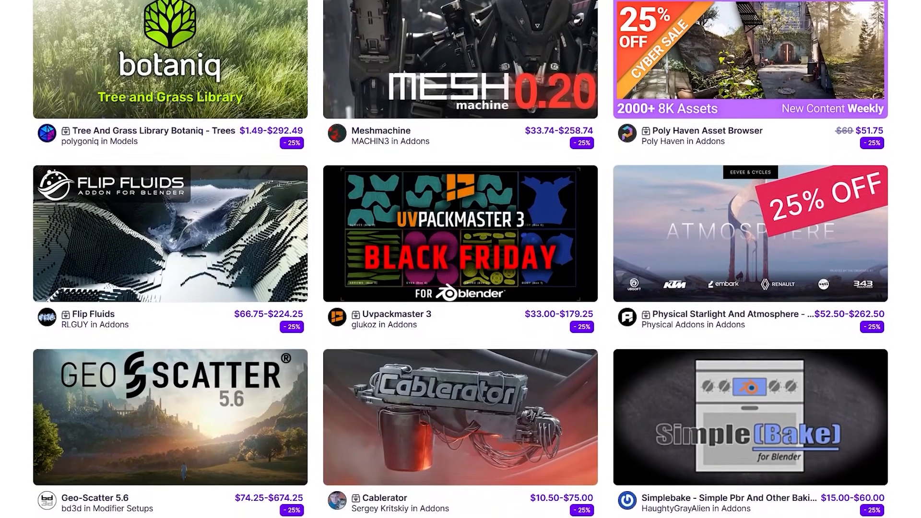
pyautogui.scroll(-3)
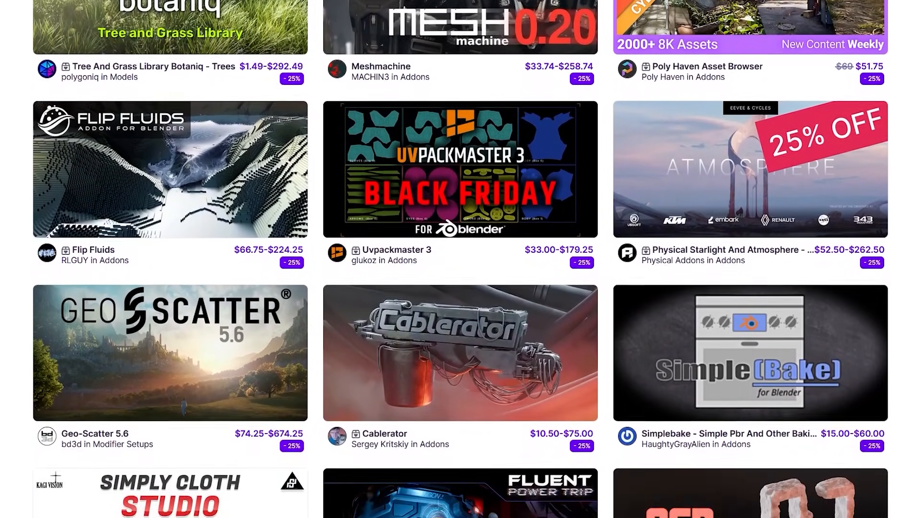
pyautogui.scroll(-3)
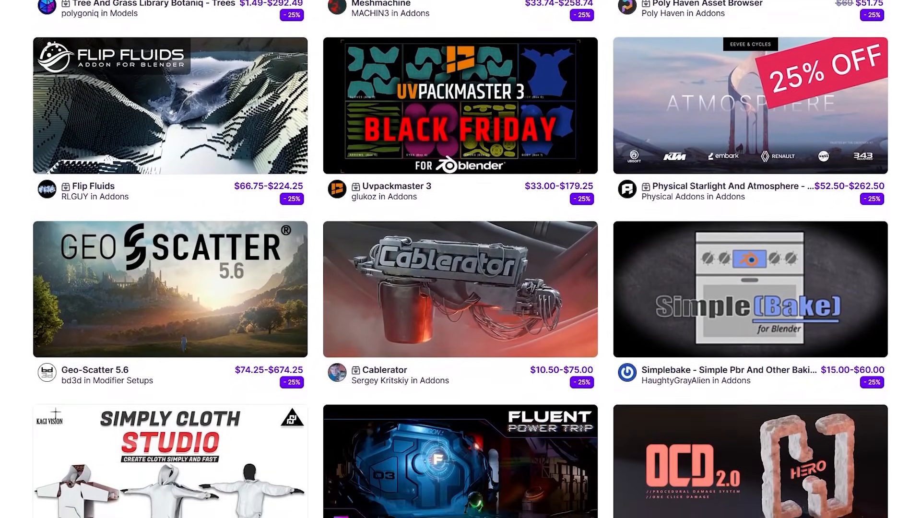
pyautogui.scroll(-3)
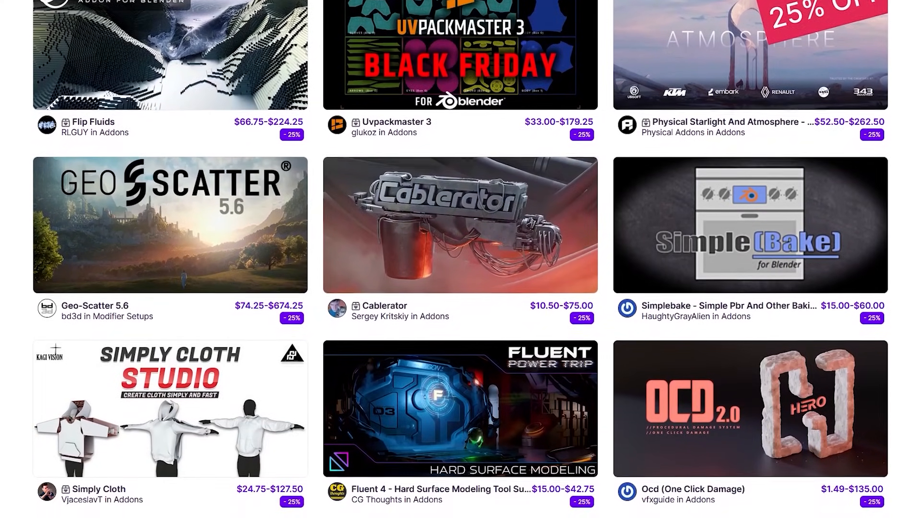
pyautogui.scroll(-3)
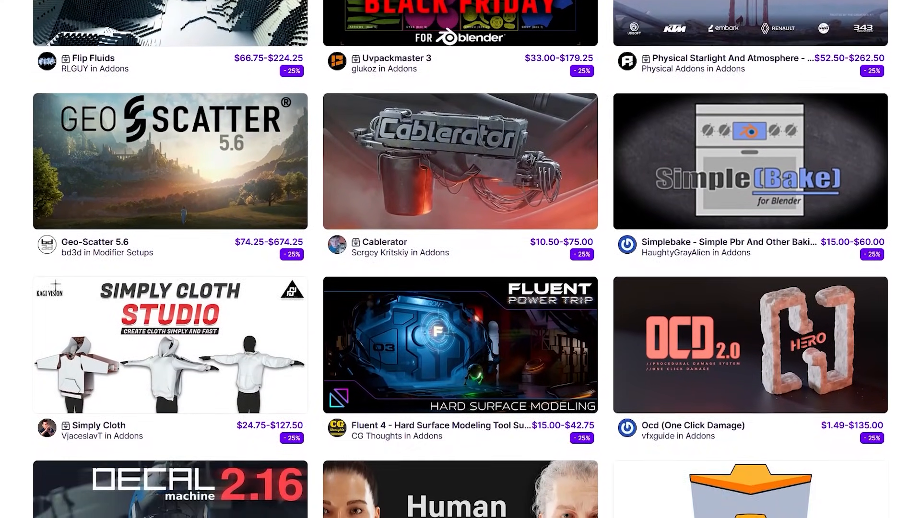
pyautogui.scroll(-3)
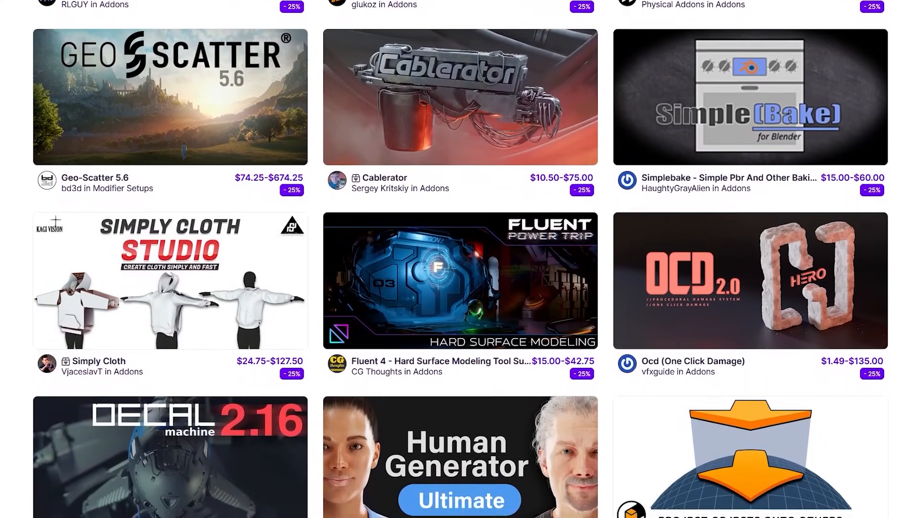
pyautogui.scroll(-3)
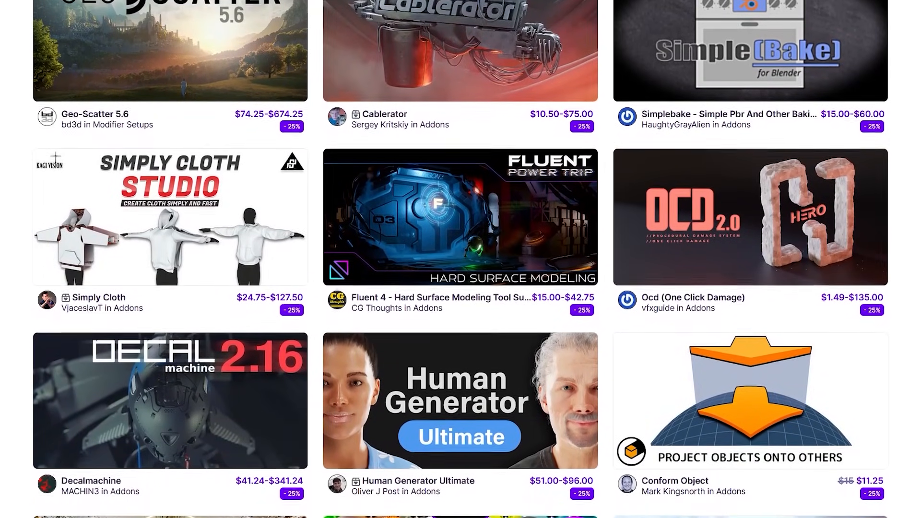
pyautogui.scroll(-3)
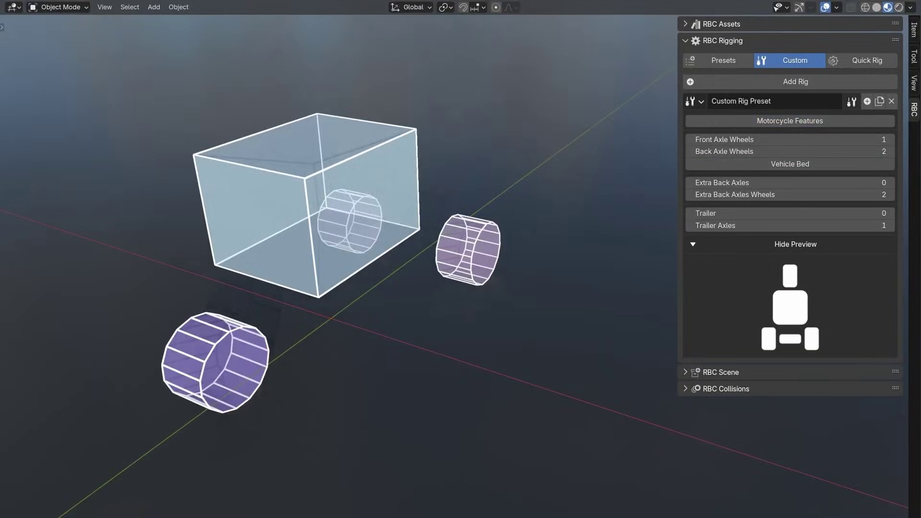
# - Load the unrigged Porsche scene and choose the Car preset in the RBC Rigging panel
pyautogui.click(790, 121)
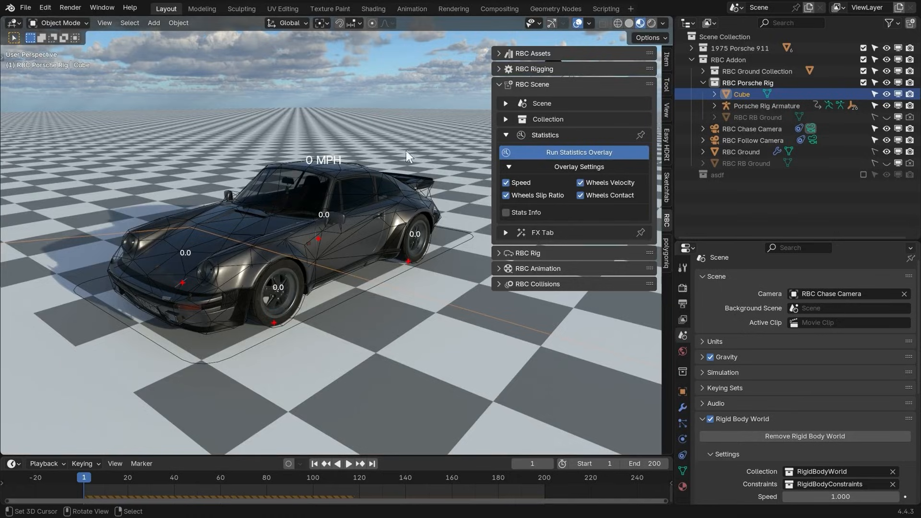
pyautogui.click(351, 465)
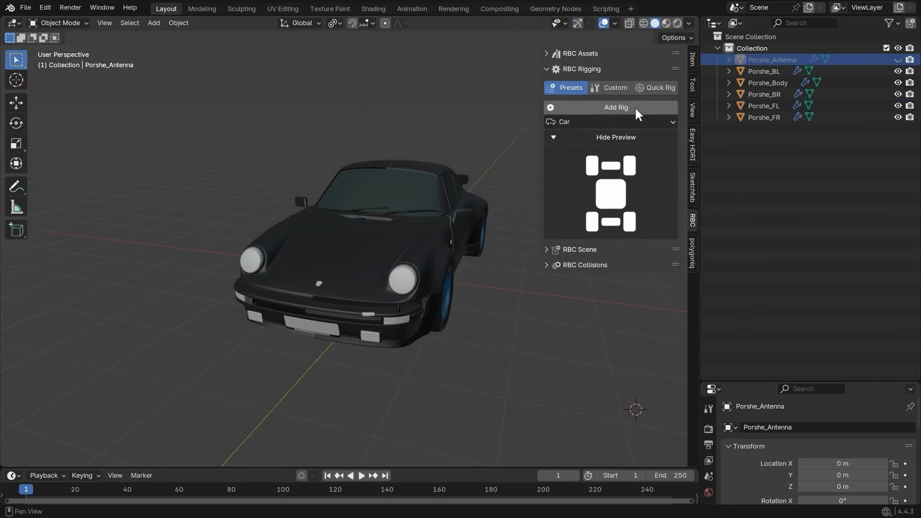
# - Generate the Porsche's vehicle rig via Add Rig and Quick Rig, then add tire marks from Scene FX
pyautogui.click(616, 107)
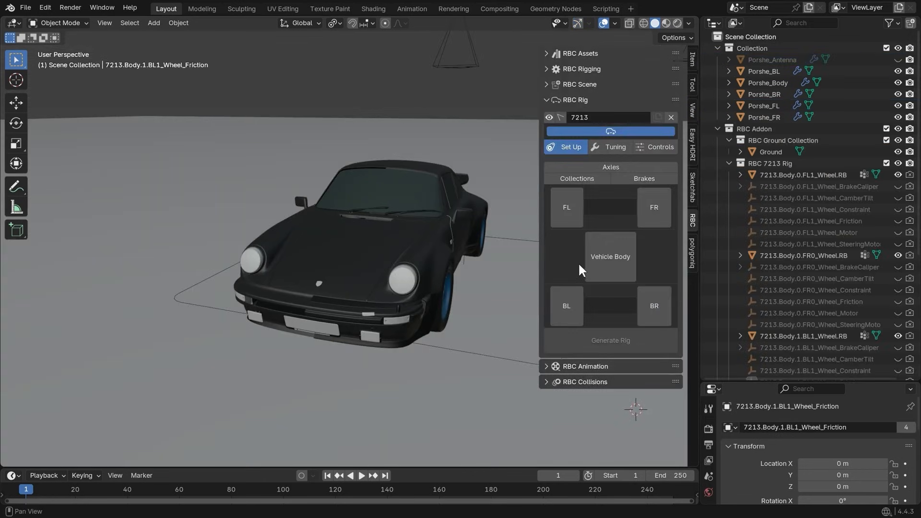
pyautogui.moveTo(516, 231)
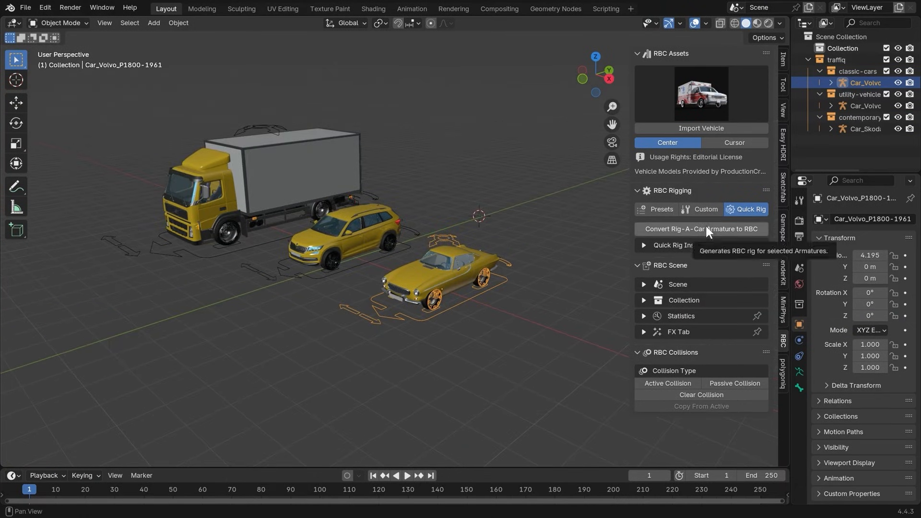
pyautogui.click(701, 228)
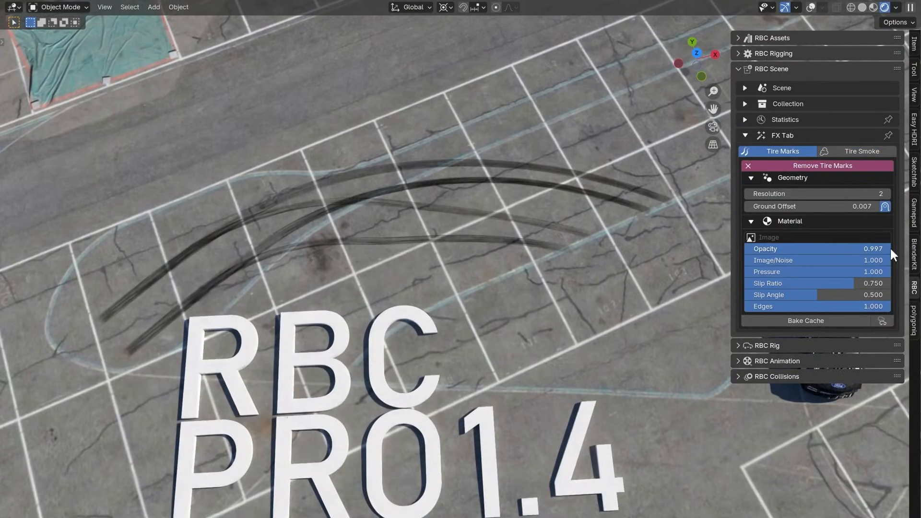
pyautogui.click(862, 151)
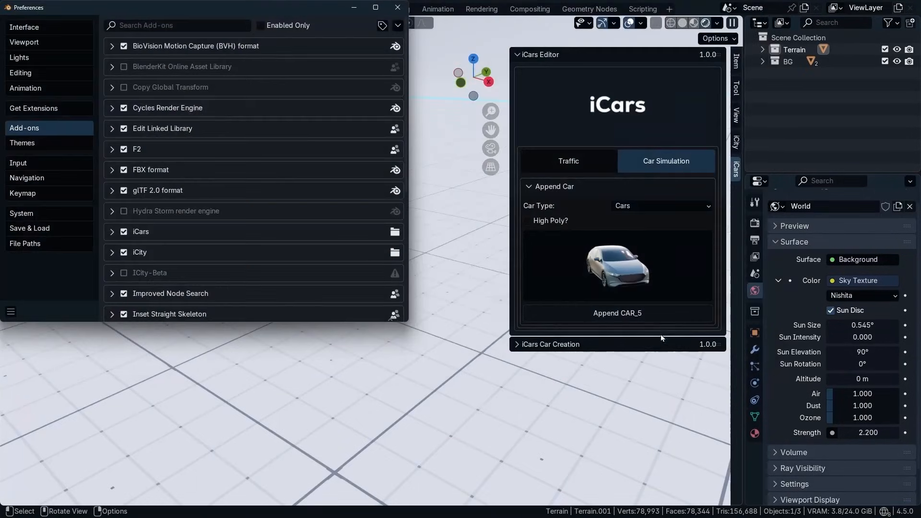
# - Enable iCars, set the car type and add the BMW to the iCars library as a custom car
pyautogui.click(397, 20)
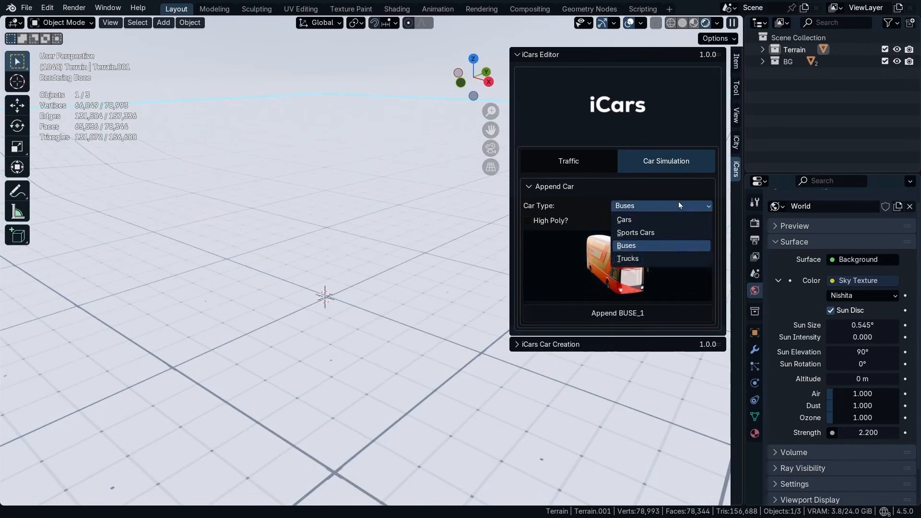
pyautogui.click(628, 258)
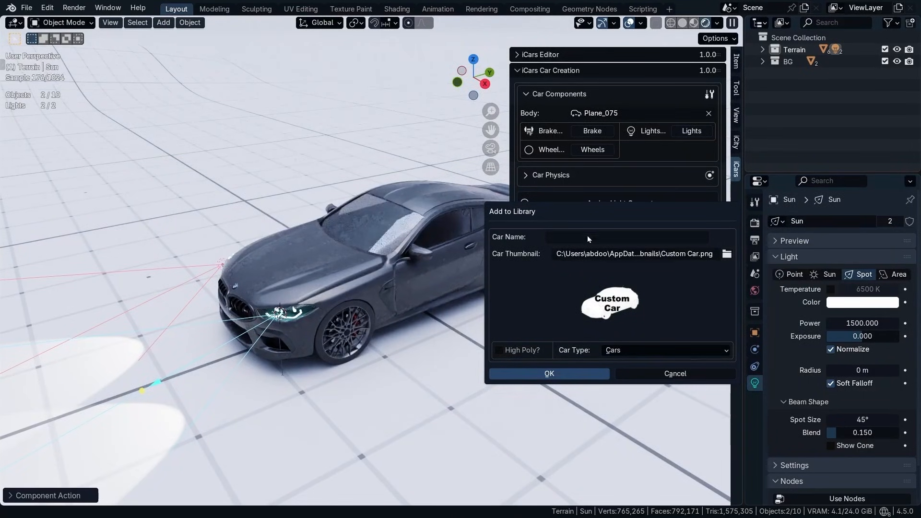
pyautogui.click(666, 351)
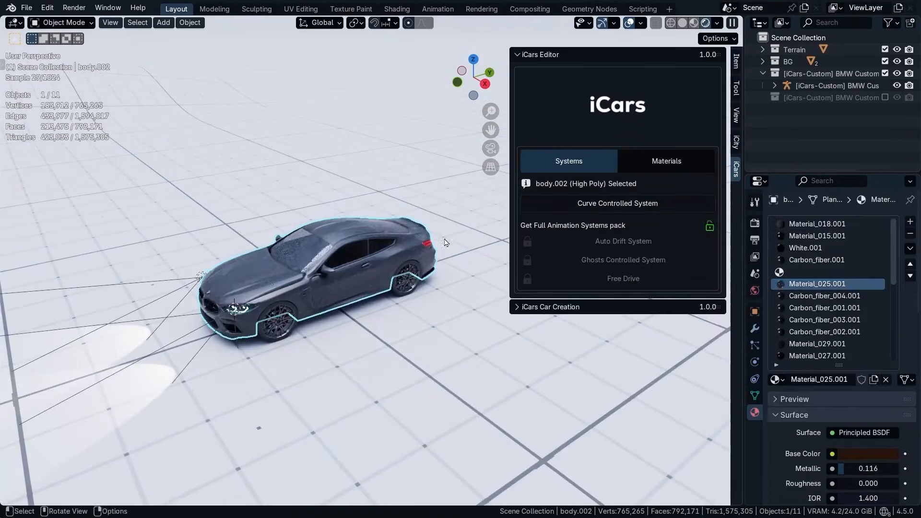
pyautogui.click(618, 203)
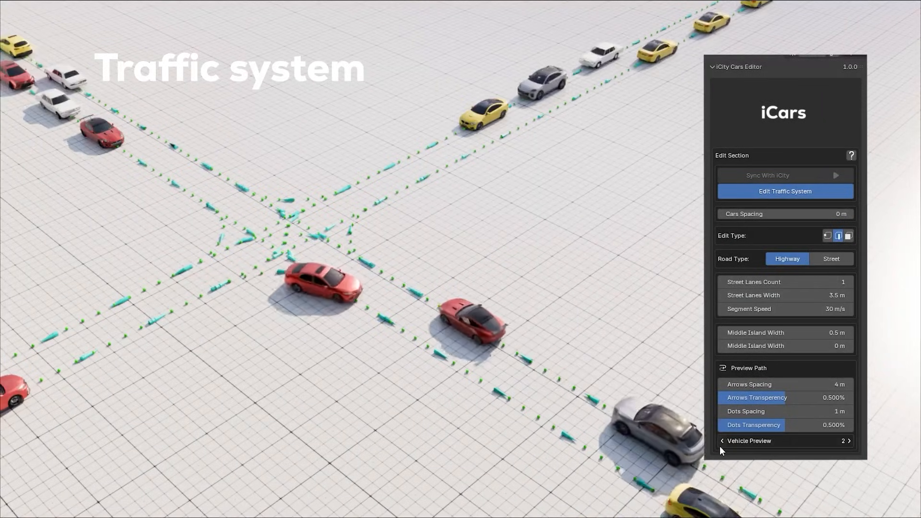
# - Raise the iCity Street Lanes Count from 1 to 3 so more cars fill the crossroads
pyautogui.click(850, 282)
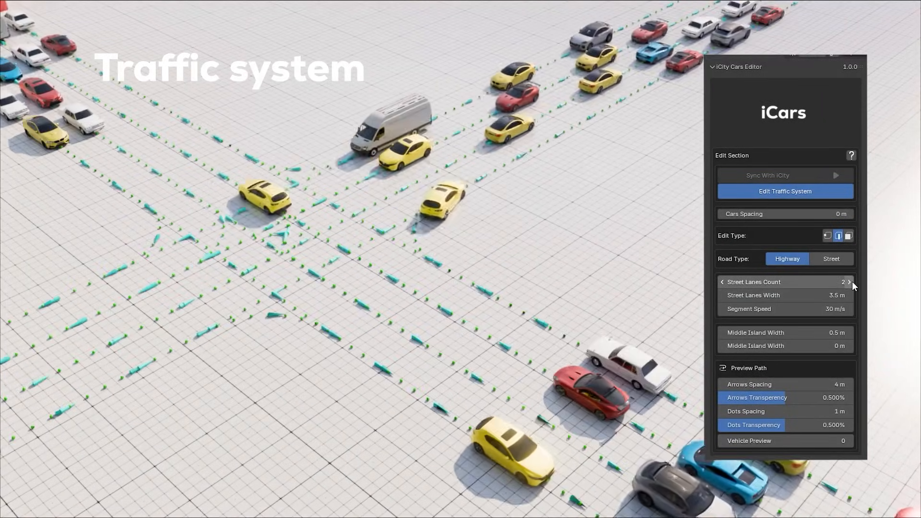
pyautogui.click(851, 282)
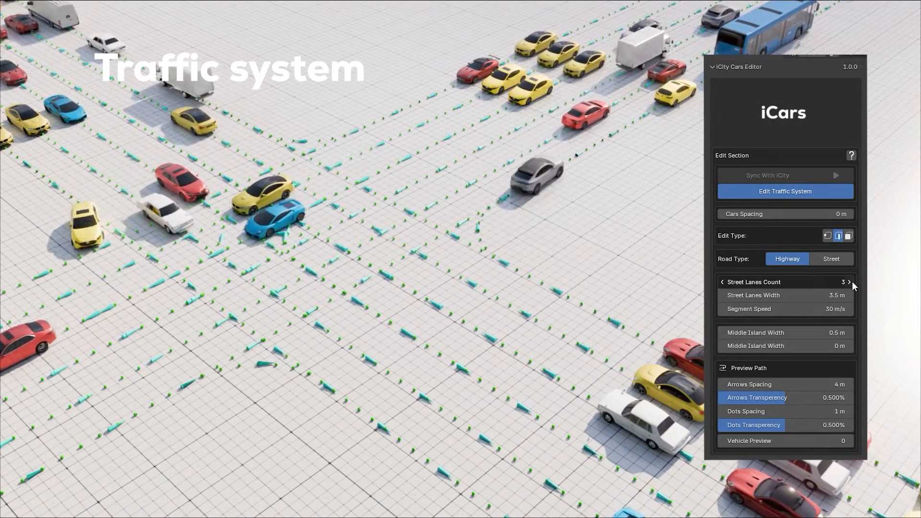
pyautogui.click(850, 283)
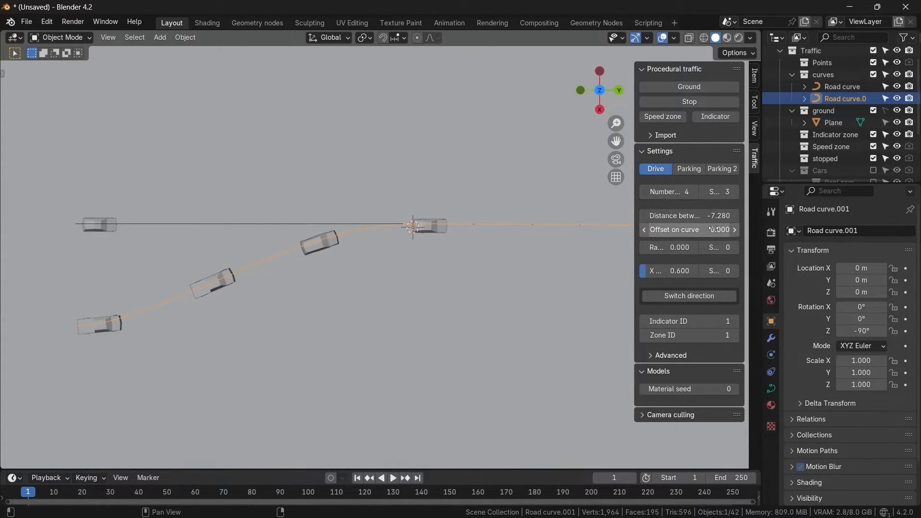
# - Slide the cars along the orange road curve in Drive mode of Procedural Traffic
pyautogui.moveTo(689, 230); pyautogui.dragTo(722, 229)
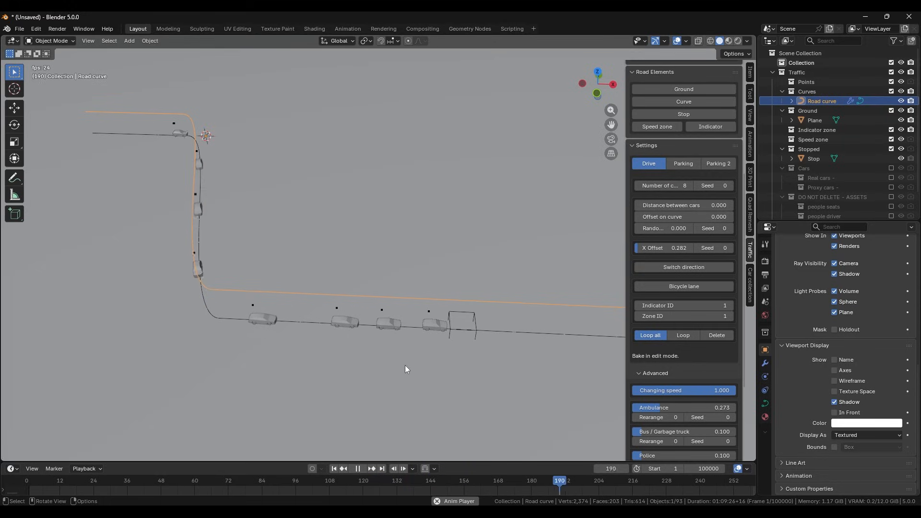
pyautogui.click(357, 469)
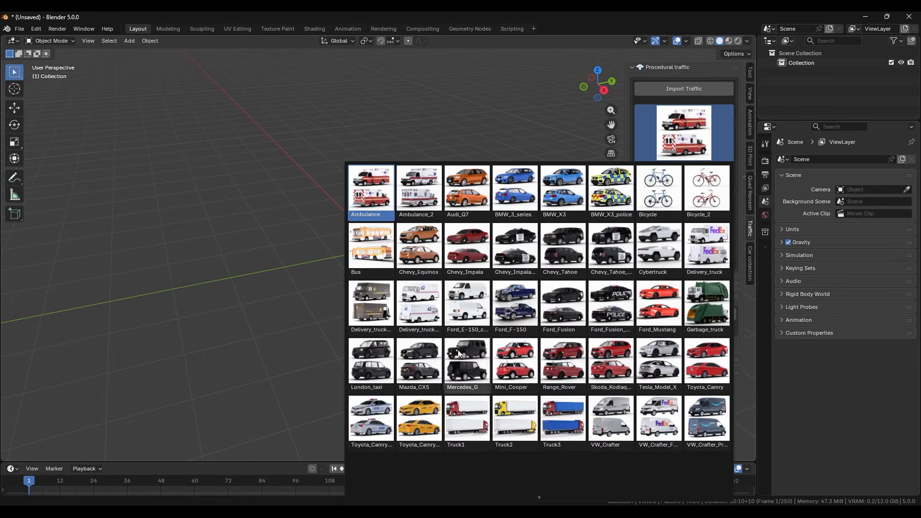
# - Show the import gallery of traffic vehicles from ambulances and bicycles to trucks
pyautogui.click(706, 304)
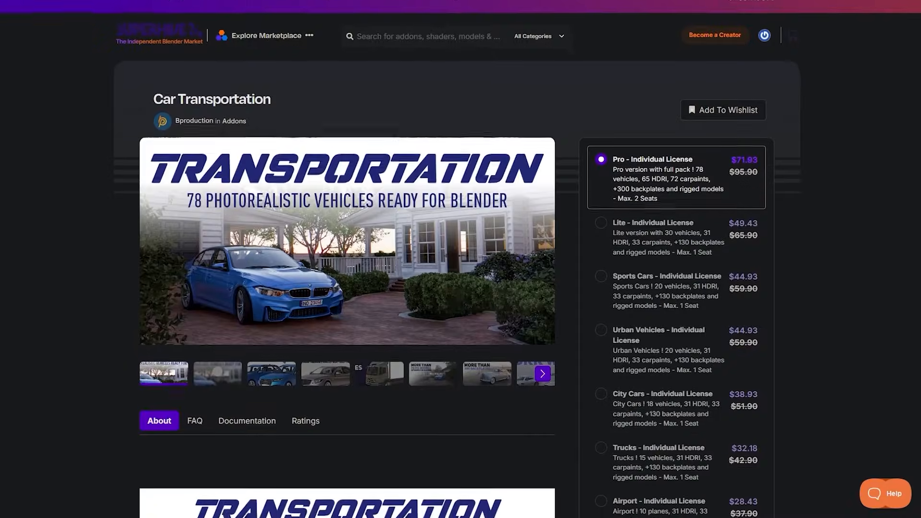
# - Scroll the Car Transportation product page through its vehicle categories down to Public Transport
pyautogui.scroll(-3)
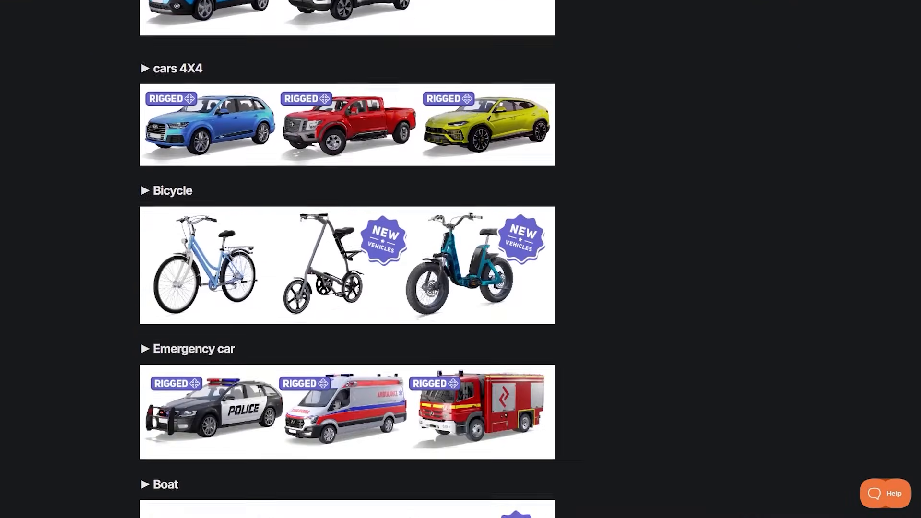
pyautogui.scroll(-3)
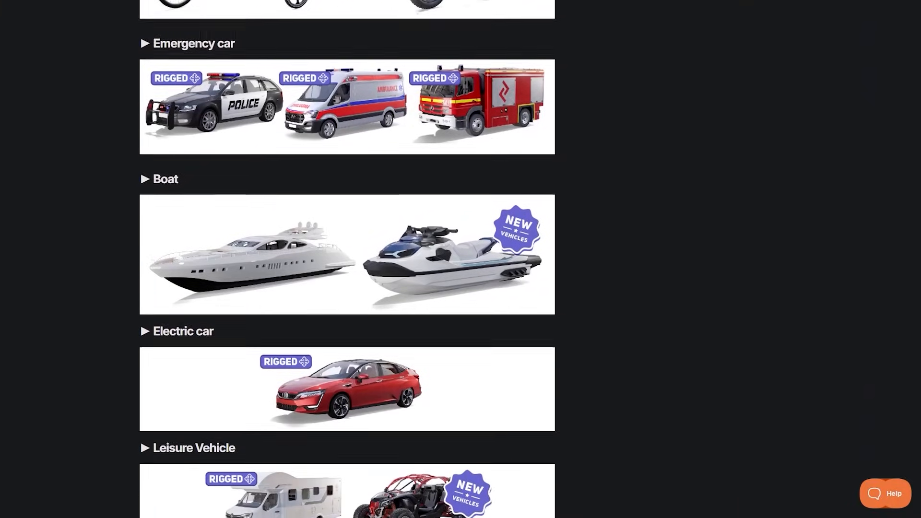
pyautogui.scroll(-3)
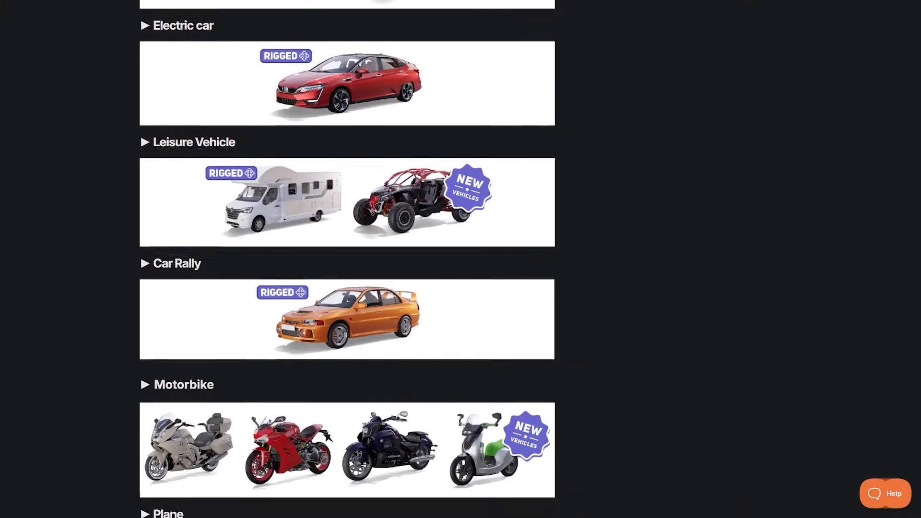
pyautogui.scroll(-3)
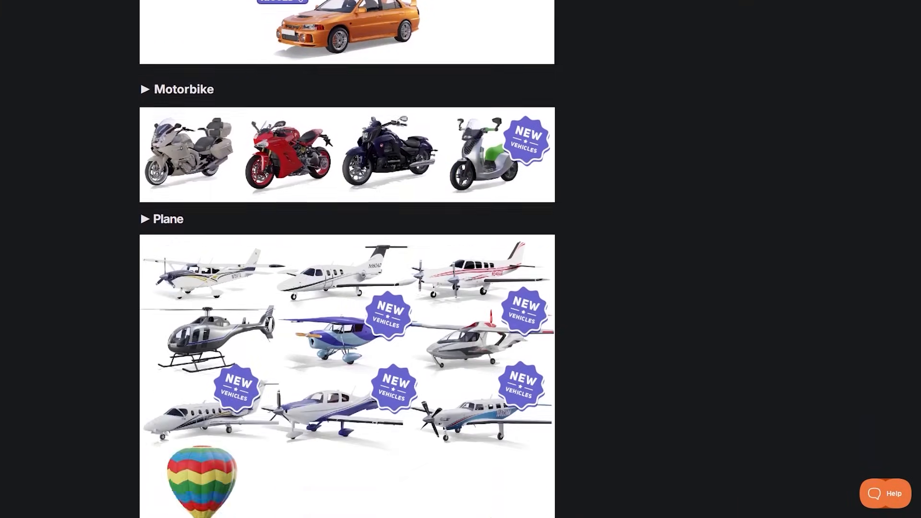
pyautogui.scroll(-3)
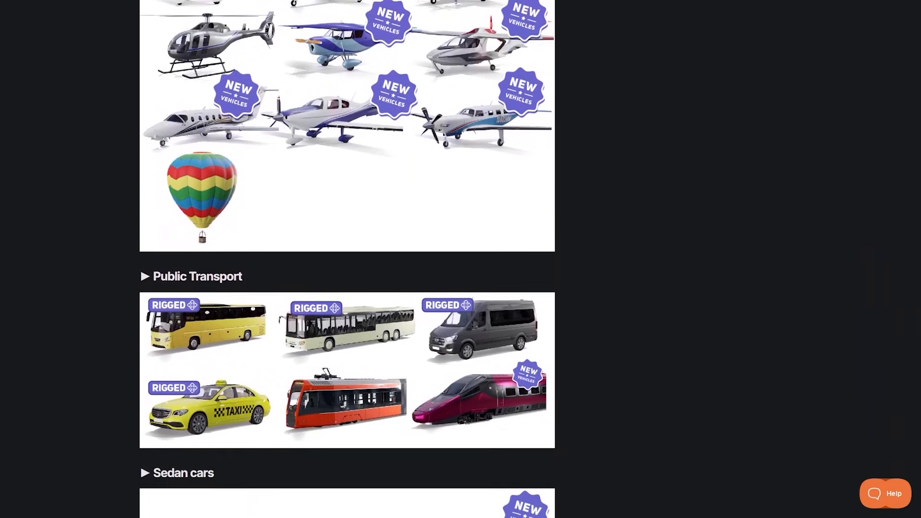
pyautogui.scroll(-3)
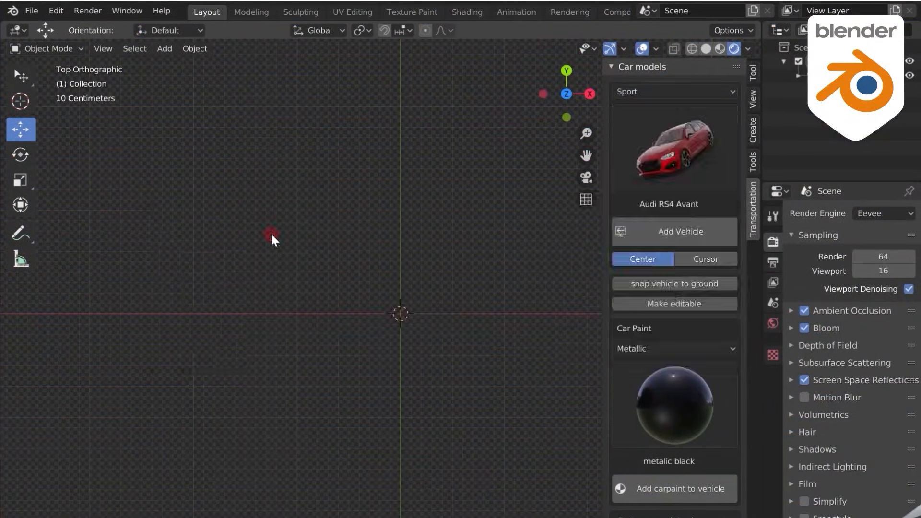
# - Show the Car Transportation gallery of metallic car-paint colours from the sidebar
pyautogui.click(674, 231)
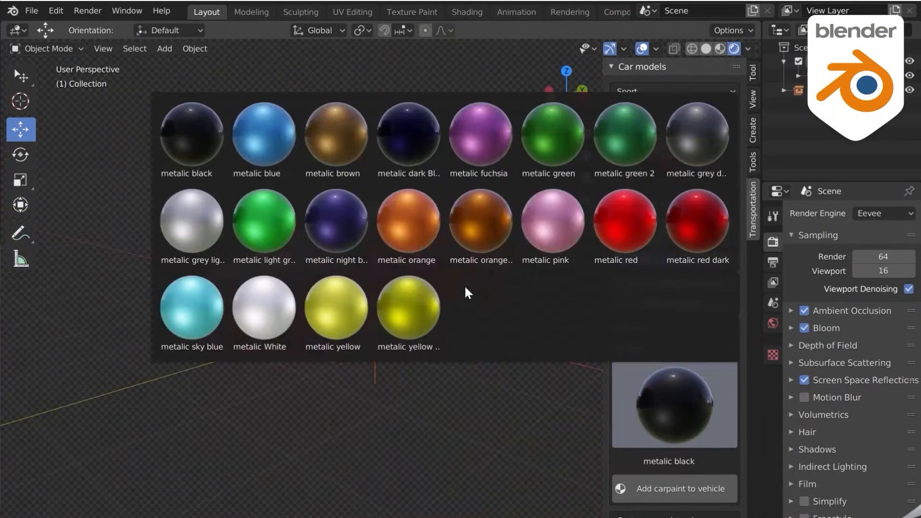
pyautogui.click(332, 134)
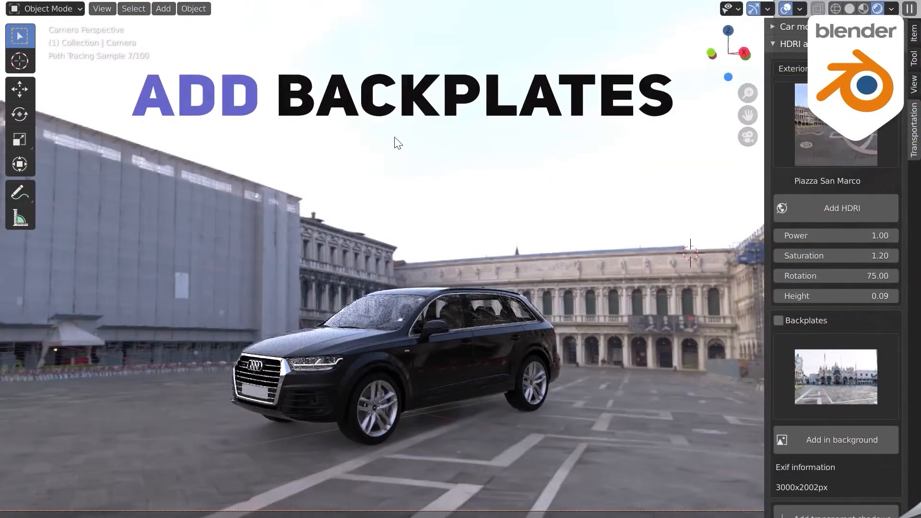
# - Place the car in the Venice Sunrise HDRI and bring up the matching backplate choices
pyautogui.click(780, 321)
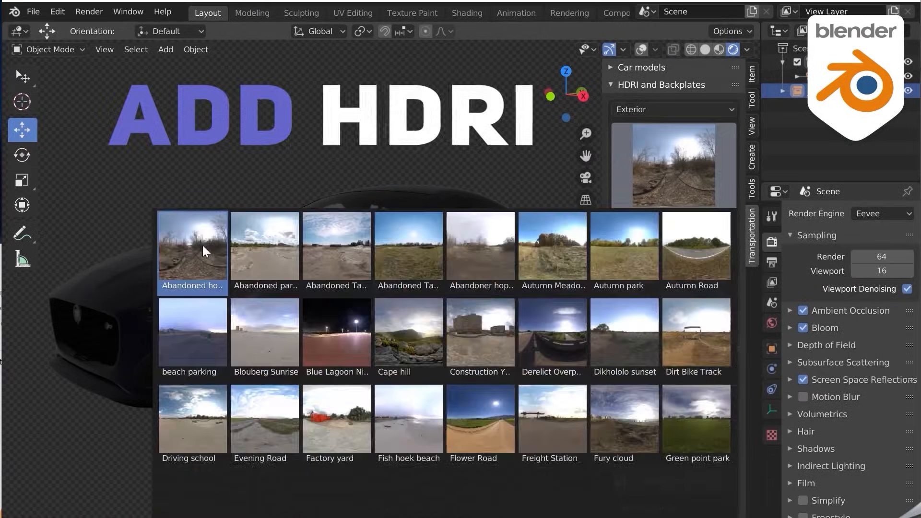
pyautogui.click(192, 246)
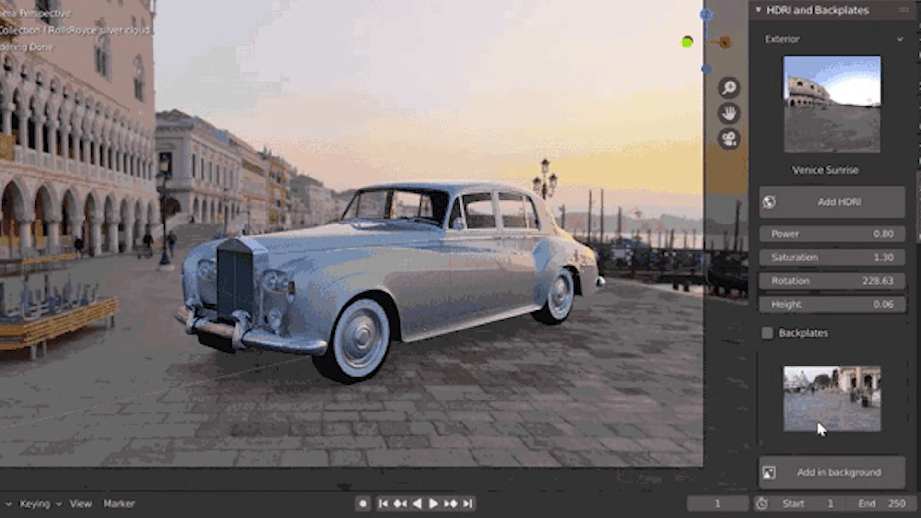
pyautogui.click(766, 334)
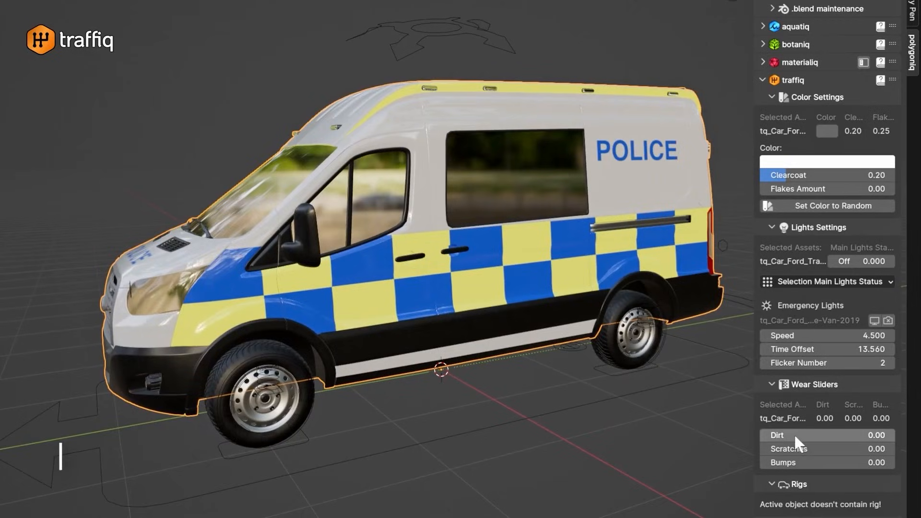
# - Drag the police van's dirt wear slider up in the traffiq sidebar
pyautogui.moveTo(794, 434); pyautogui.dragTo(887, 434)
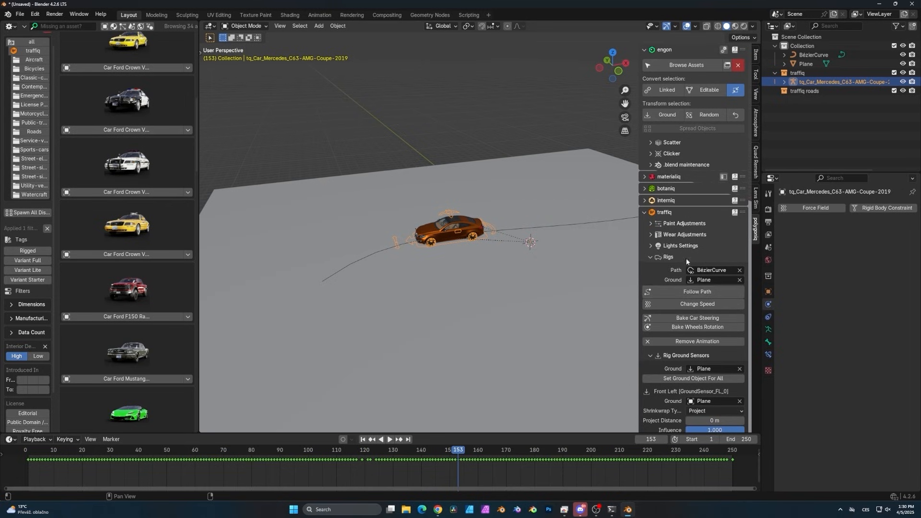
pyautogui.moveTo(723, 327)
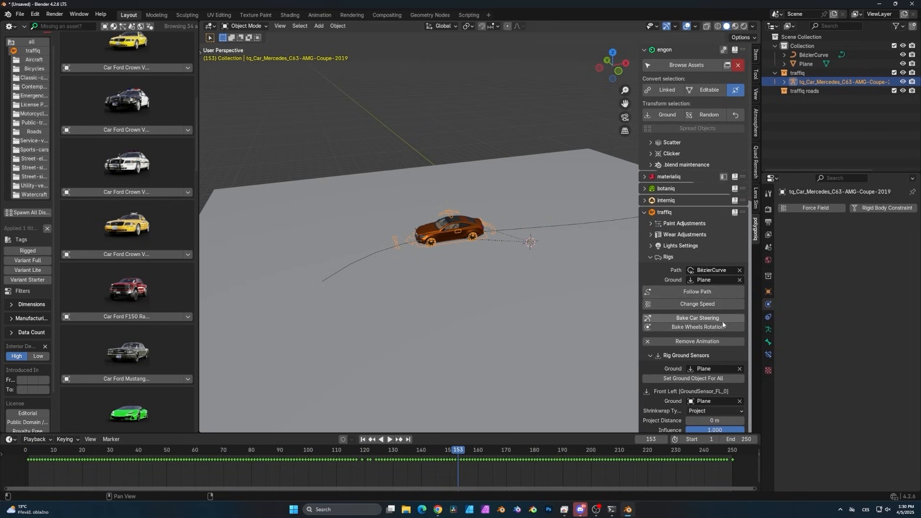
# - Change the Mercedes' driving speed on the path and bake its steering
pyautogui.click(697, 304)
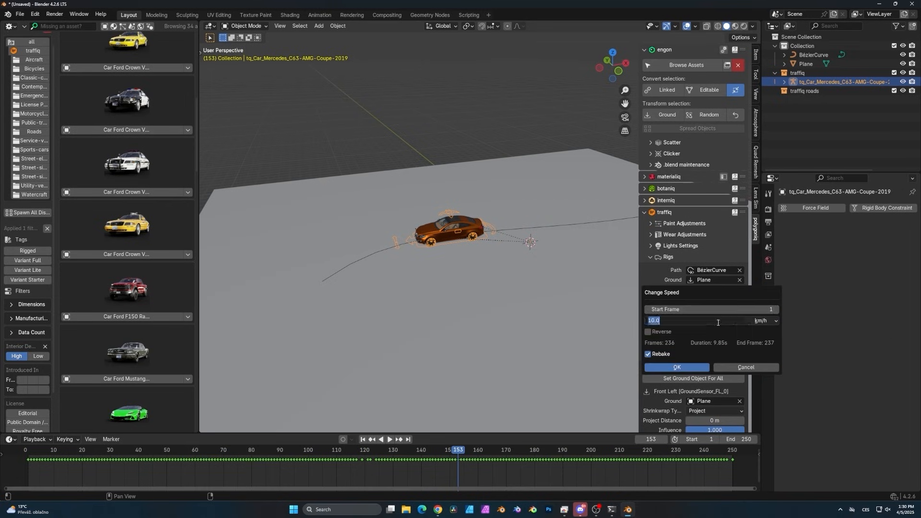
pyautogui.click(676, 368)
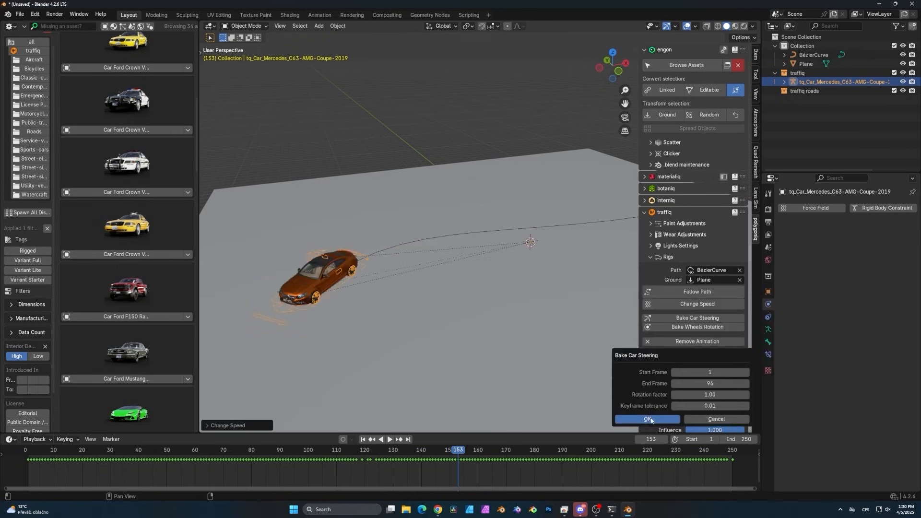
pyautogui.click(647, 420)
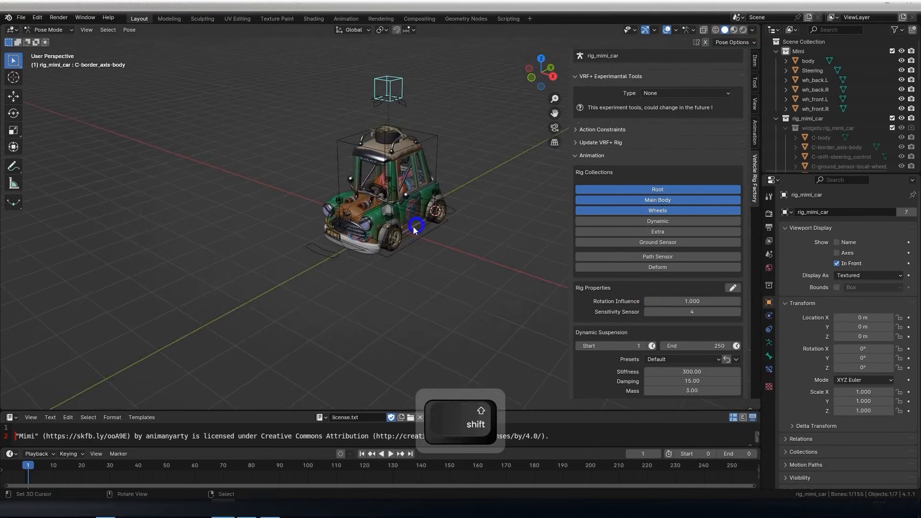
# - Grab and rotate the Mimi car's front wheel suspension control in Pose Mode
pyautogui.press('g')
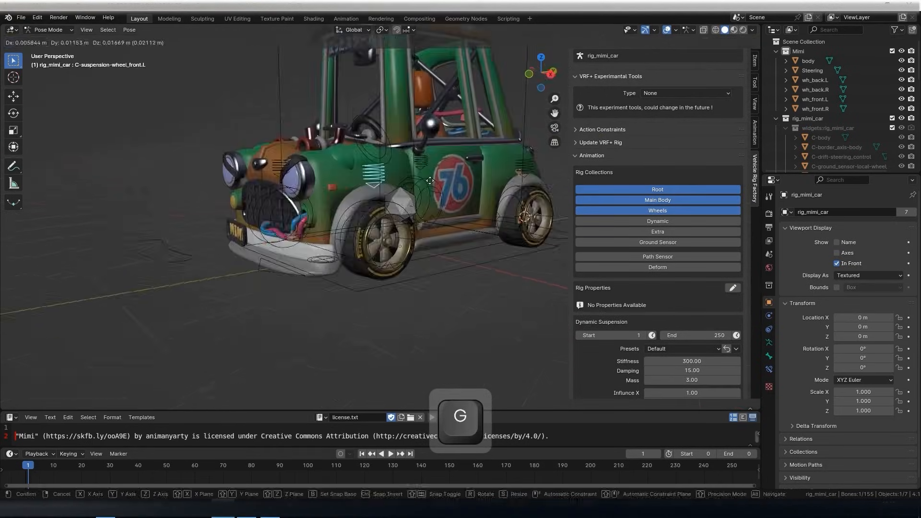
pyautogui.press('r')
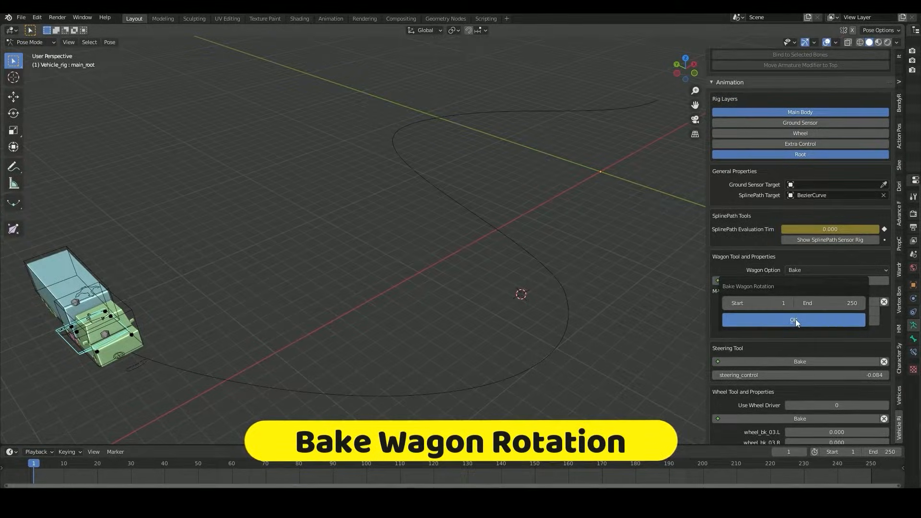
# - Confirm baking the wagon trailer's rotation over the frame range
pyautogui.click(795, 320)
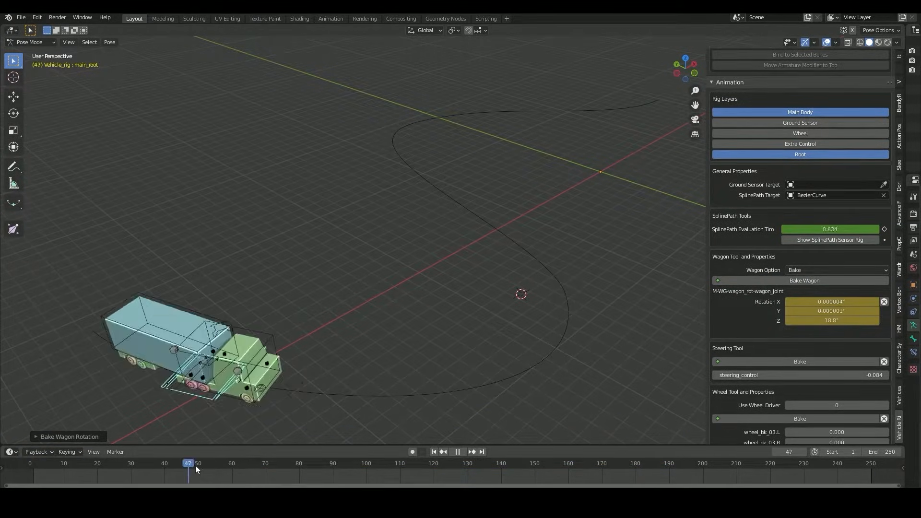